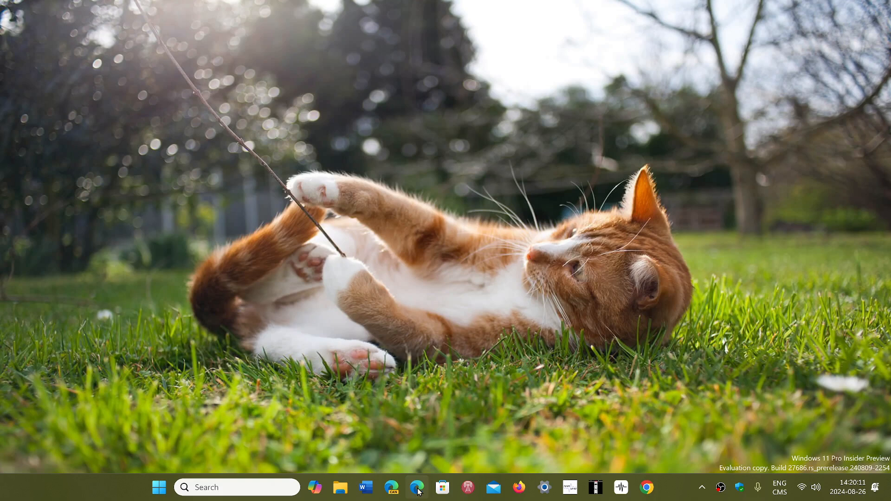
{"action": "mouse_move", "coordinate": [501, 401]}
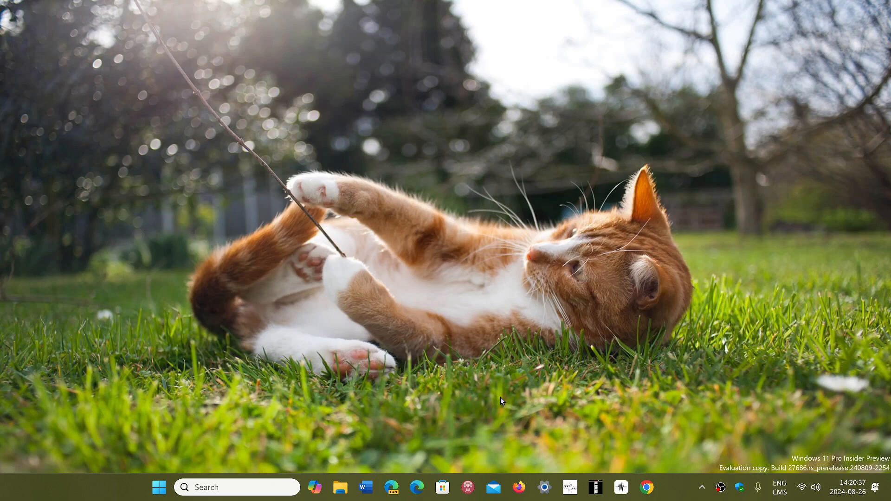
{"action": "mouse_move", "coordinate": [449, 411]}
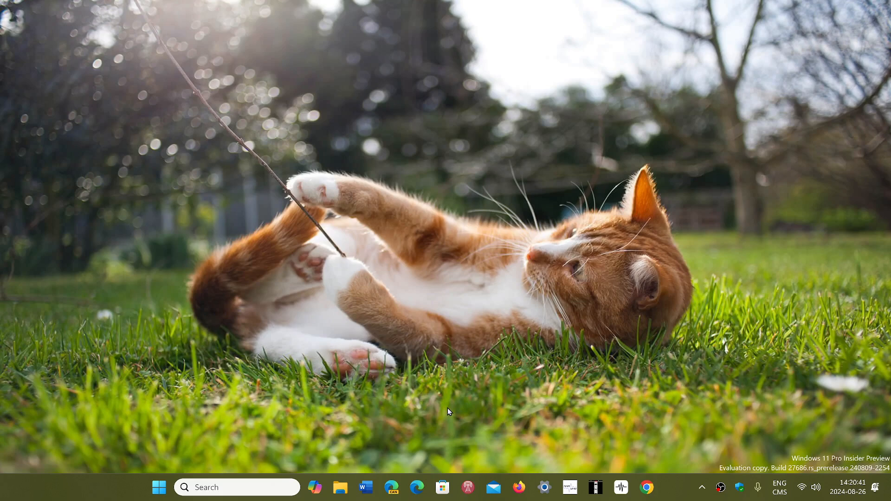
Launch an Edge channel from the taskbar and scroll through its Microsoft Start news feed
{"action": "left_click", "coordinate": [417, 487]}
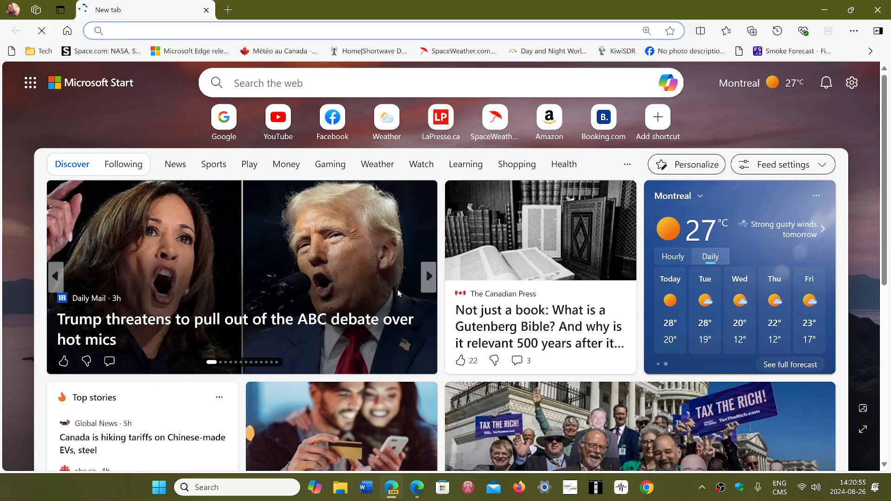
{"action": "left_click", "coordinate": [428, 278]}
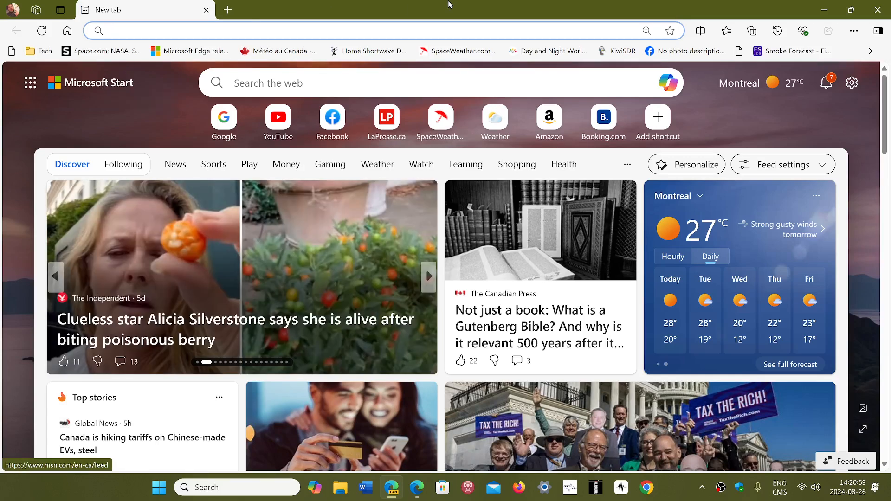
{"action": "scroll", "scroll_direction": "down", "scroll_amount": 3}
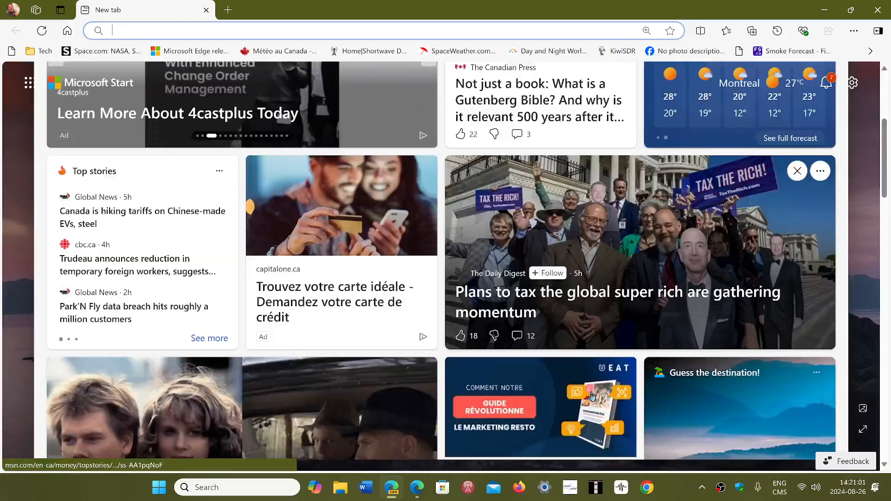
{"action": "scroll", "scroll_direction": "down", "scroll_amount": 3}
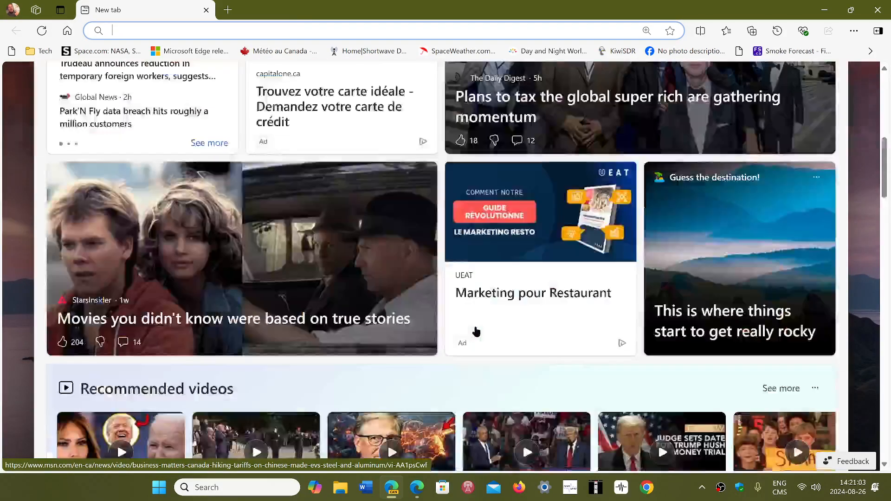
{"action": "scroll", "scroll_direction": "up", "scroll_amount": 3}
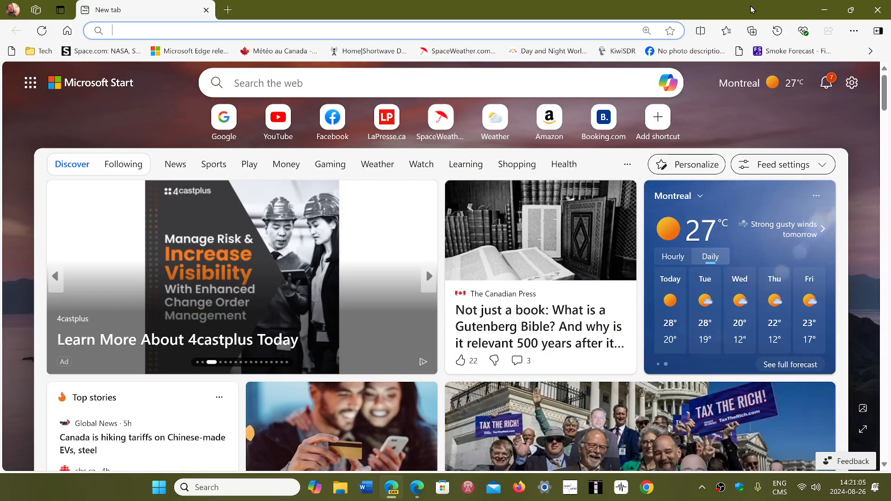
{"action": "scroll", "scroll_direction": "down", "scroll_amount": 3}
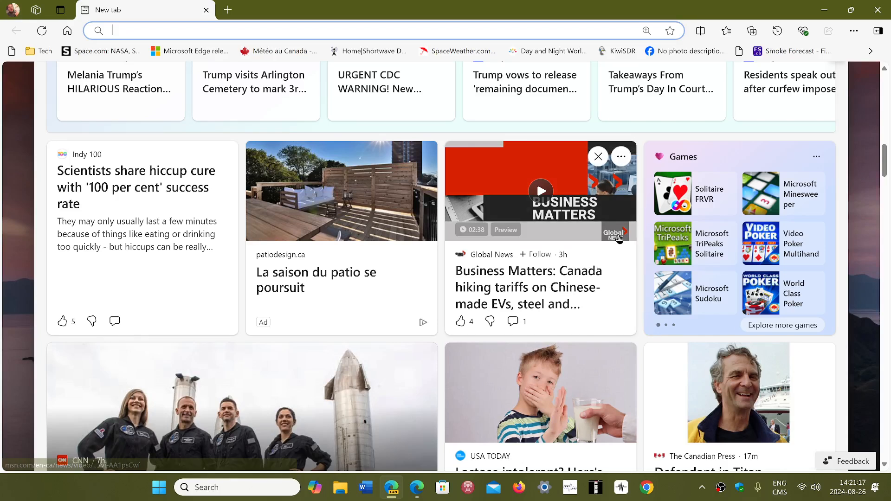
{"action": "scroll", "scroll_direction": "up", "scroll_amount": 3}
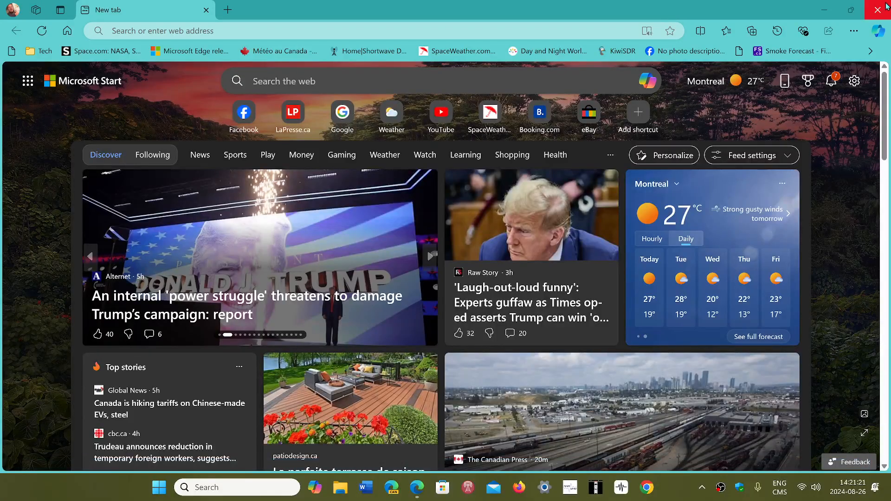
Close the current window, open two more Edge channels from the taskbar, then close both
{"action": "left_click", "coordinate": [882, 11]}
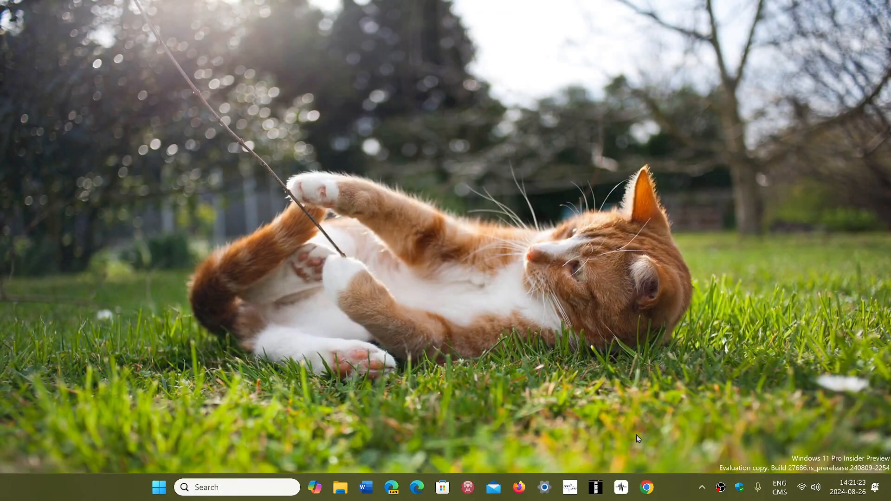
{"action": "mouse_move", "coordinate": [713, 375]}
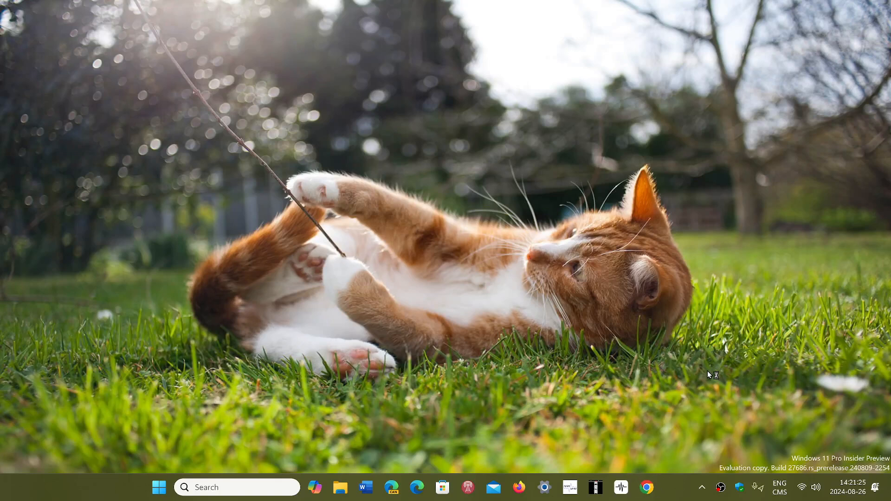
{"action": "left_click", "coordinate": [646, 487]}
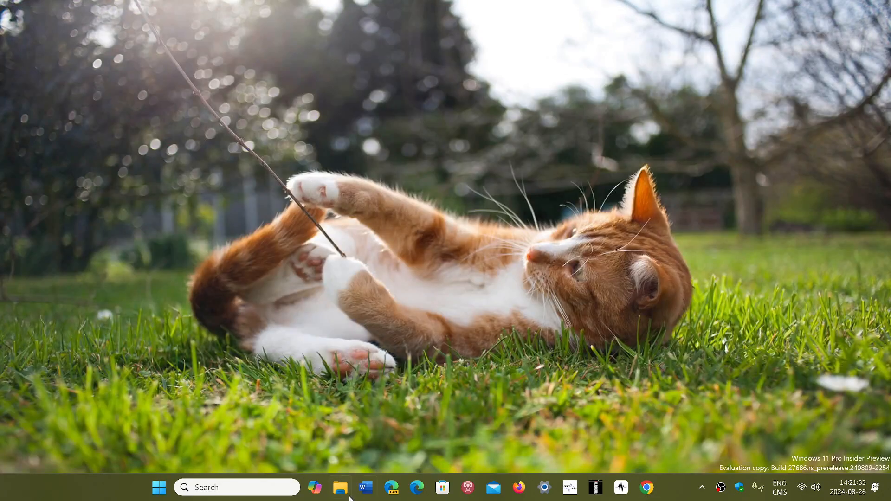
{"action": "mouse_move", "coordinate": [591, 272]}
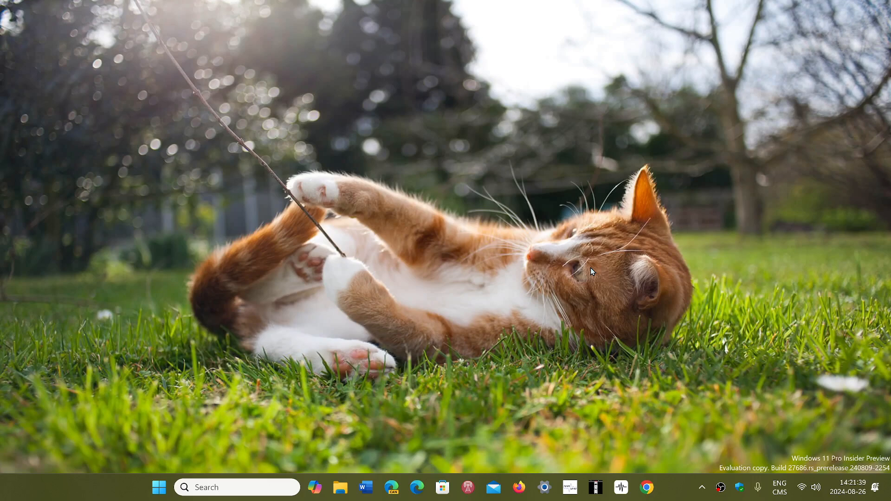
{"action": "left_click", "coordinate": [417, 487]}
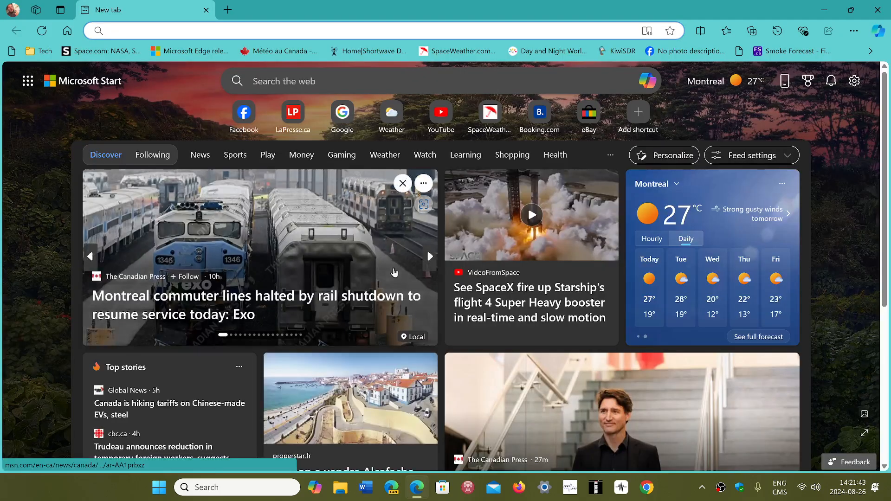
{"action": "mouse_move", "coordinate": [255, 344]}
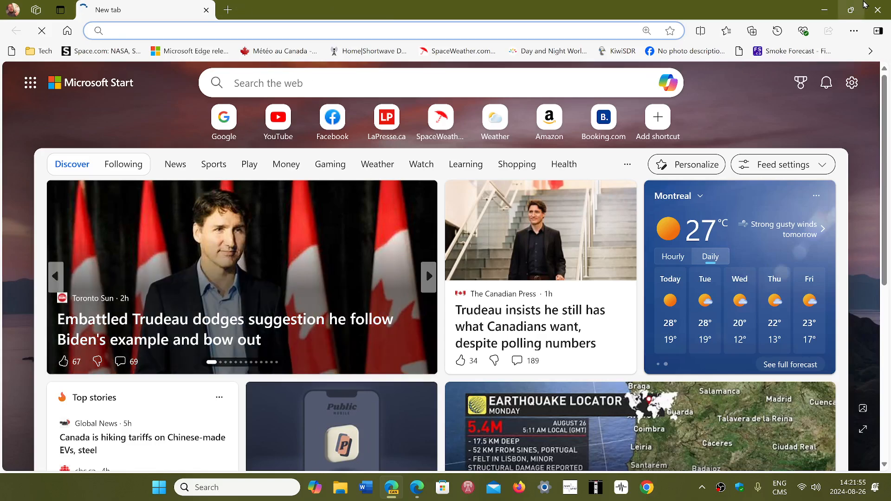
{"action": "left_click", "coordinate": [41, 31]}
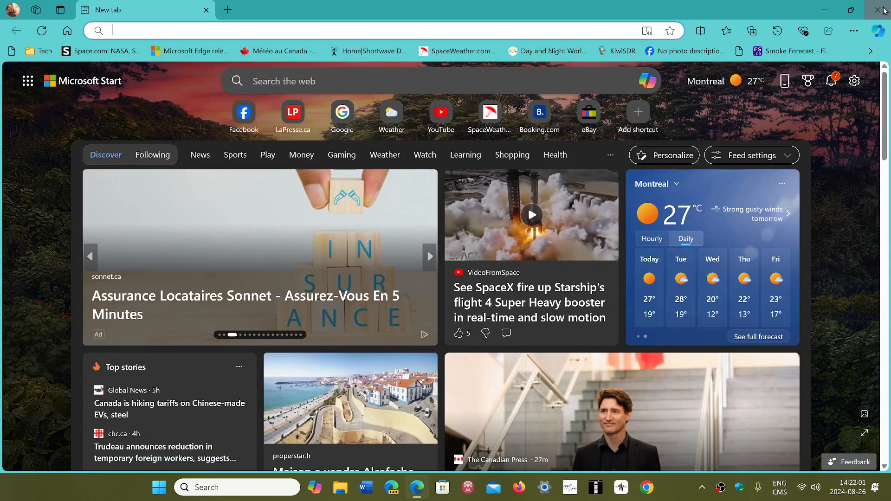
{"action": "left_click", "coordinate": [882, 10]}
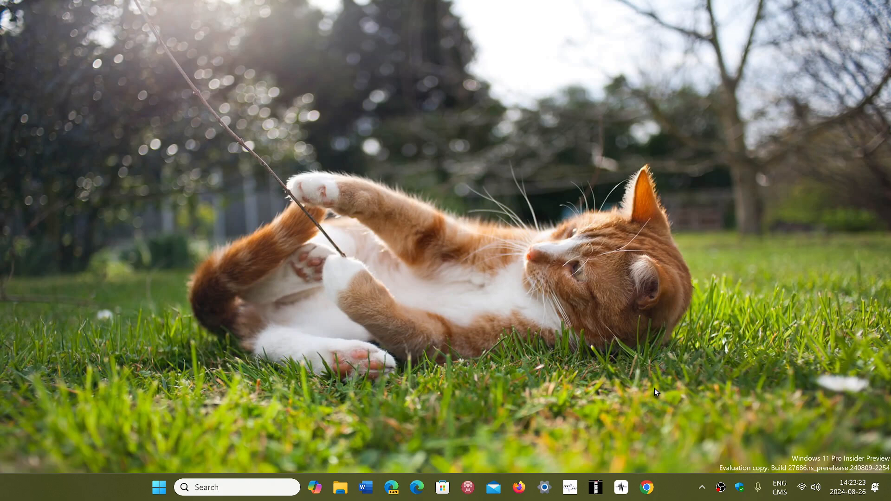
{"action": "mouse_move", "coordinate": [694, 448]}
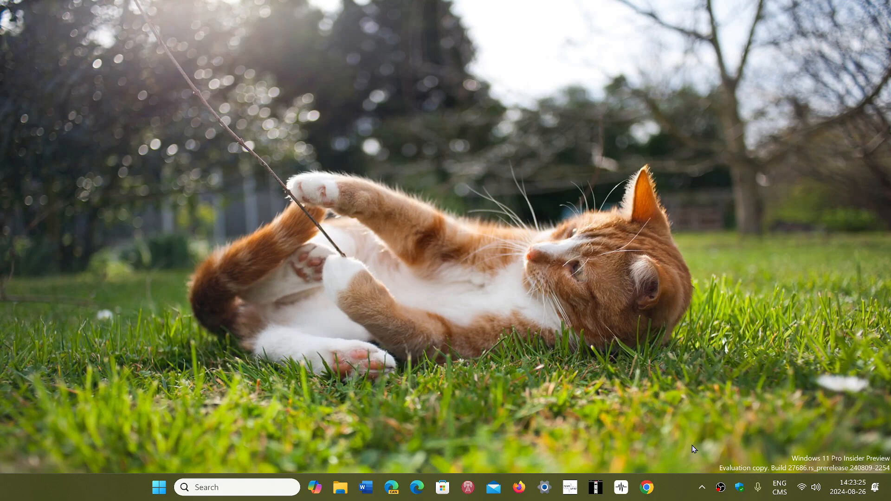